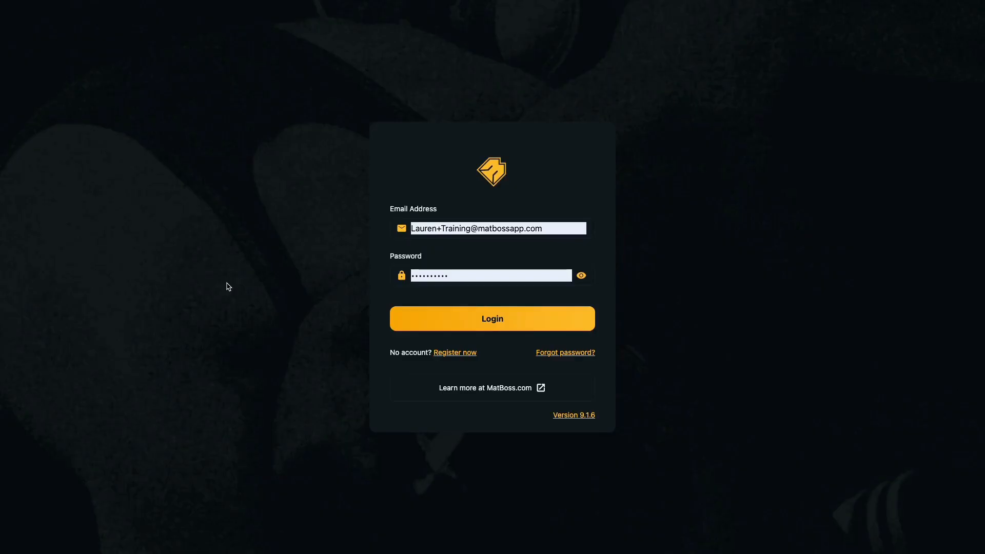
mouse_move(205, 371)
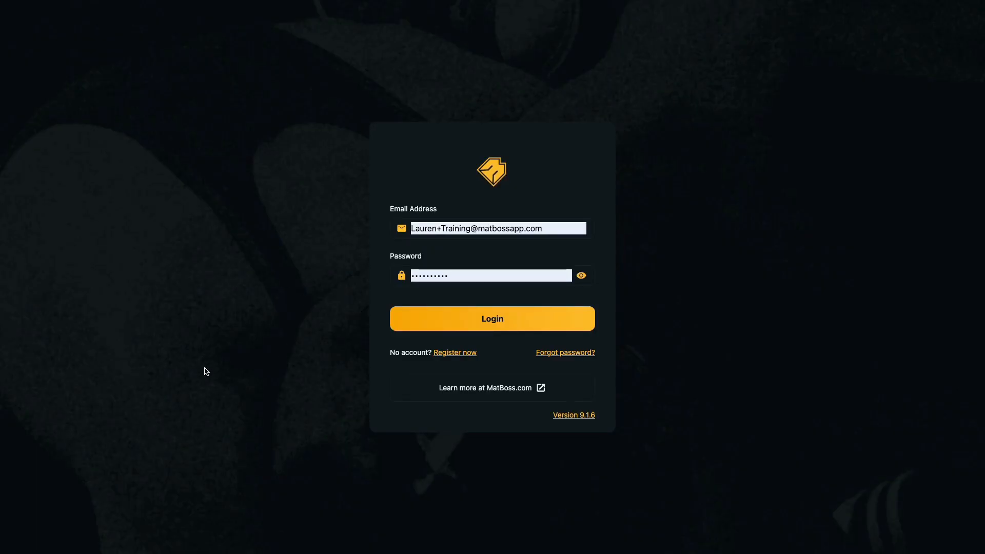
mouse_move(765, 475)
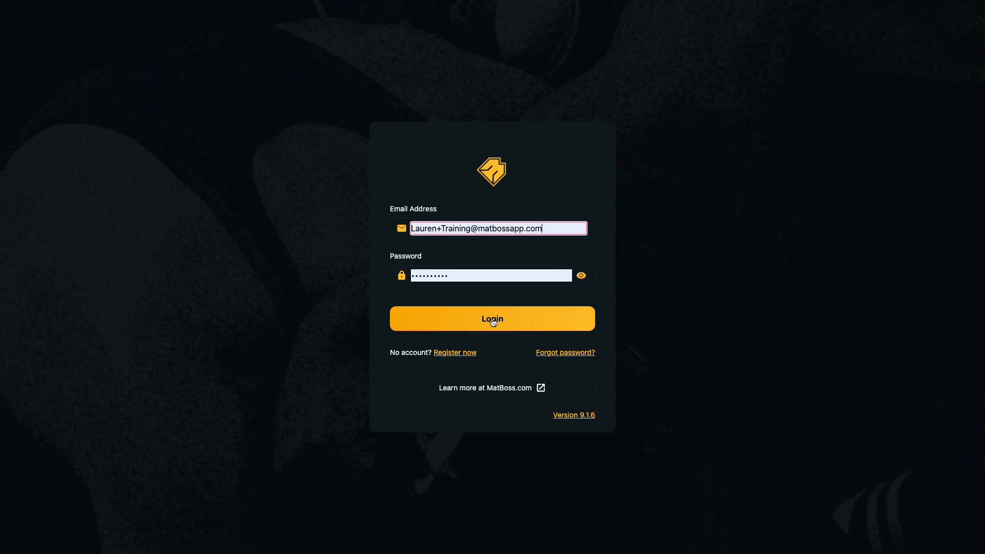
Step: Log in to the MatBoss training team account with the entered email and password
left_click(492, 318)
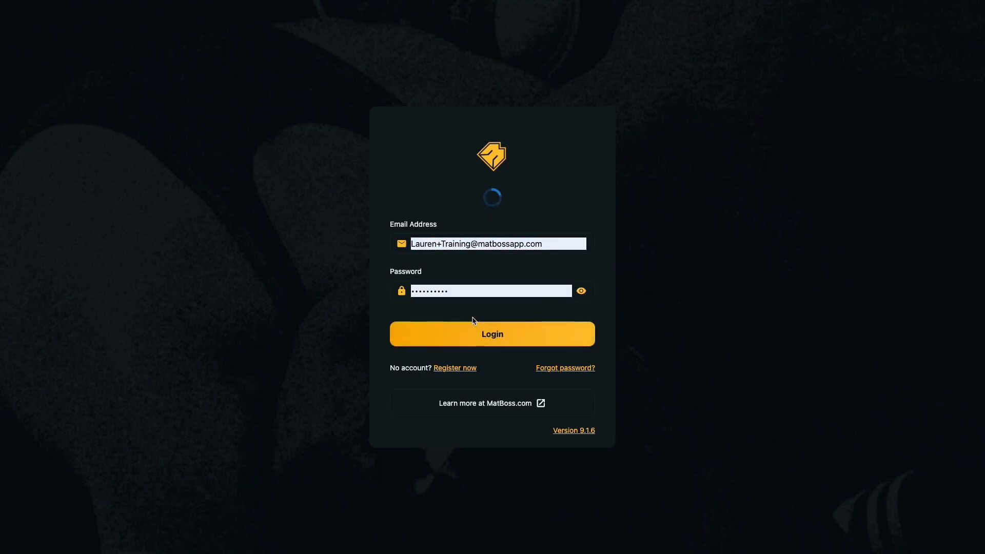
Step: Copy the wrestler invite link from the team's Logins page and switch to Gmail to share it
left_click(491, 333)
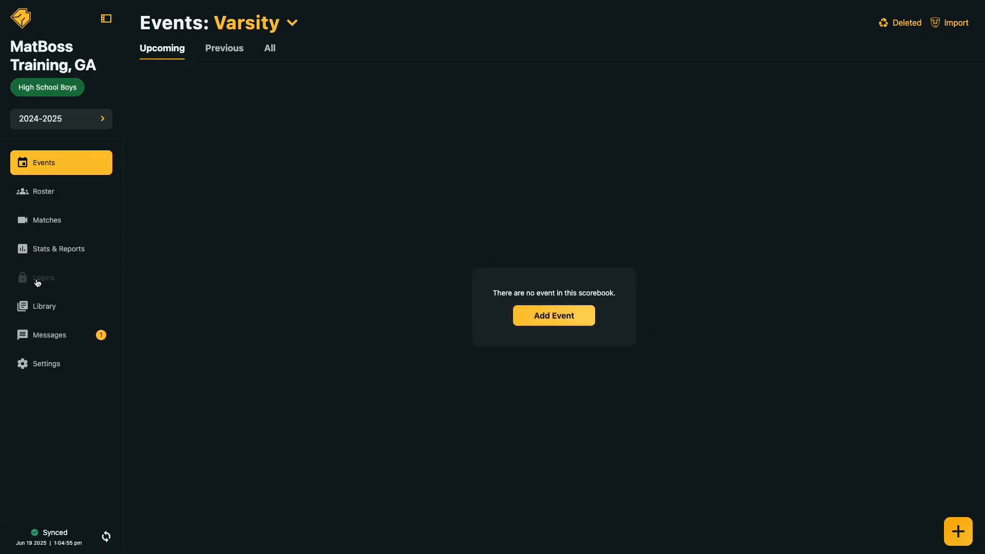
left_click(44, 277)
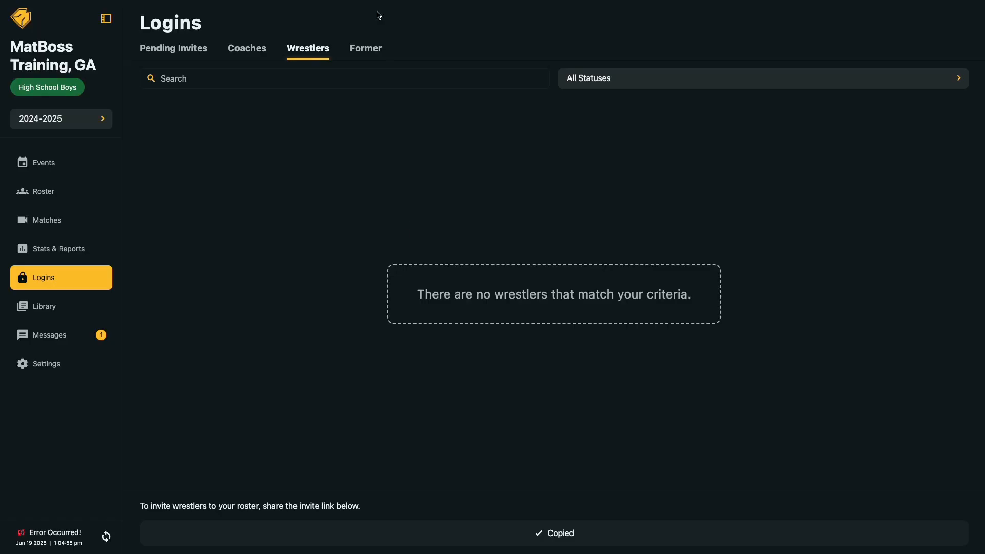
left_click(219, 20)
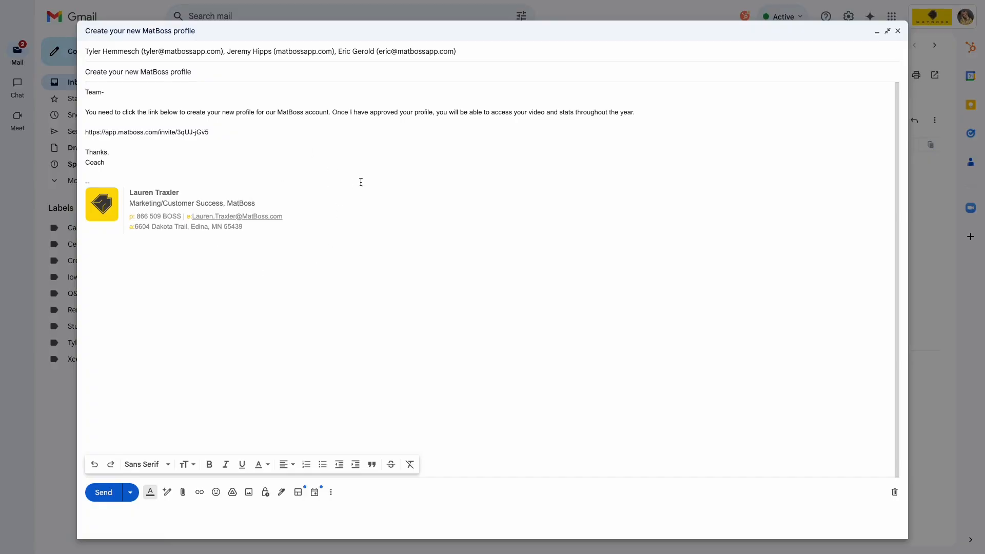
mouse_move(150, 389)
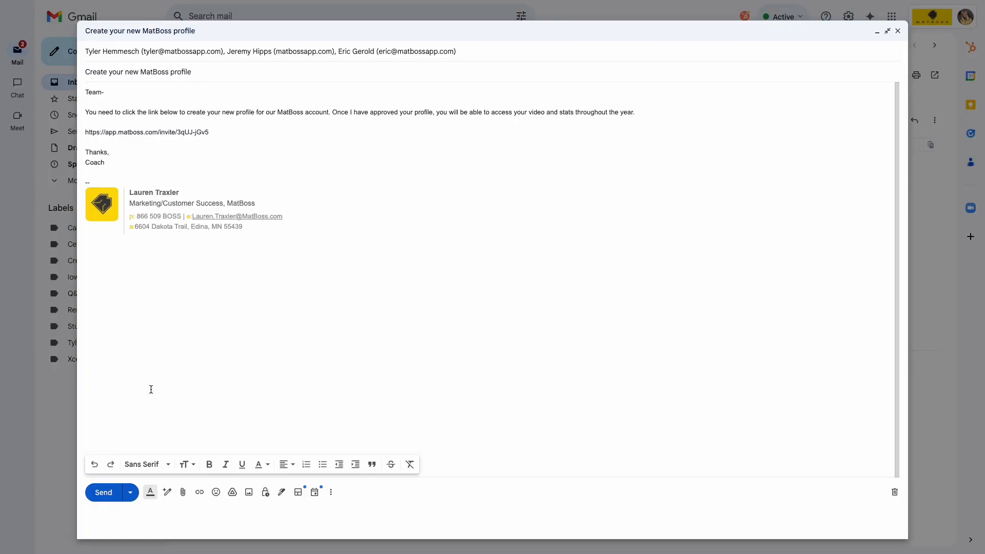
Step: Send the Gmail message with the MatBoss invite link to the team
left_click(102, 492)
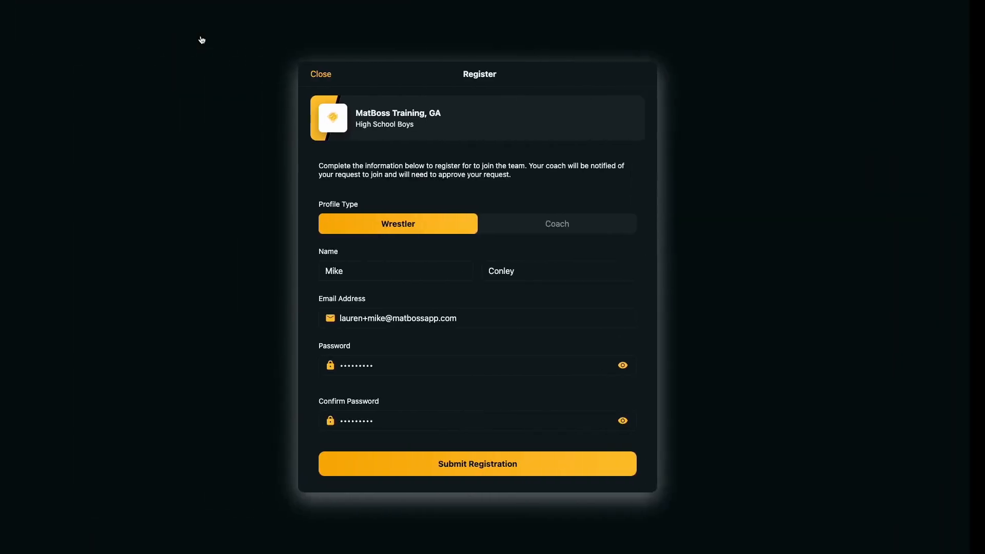
Step: Confirm the password and submit the new wrestler's registration so it reports success
left_click(483, 421)
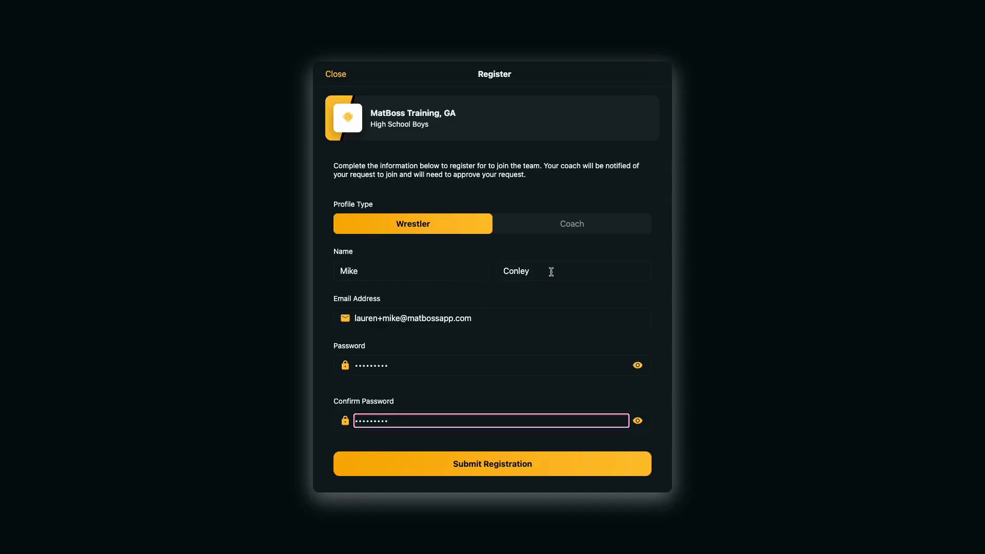
mouse_move(458, 401)
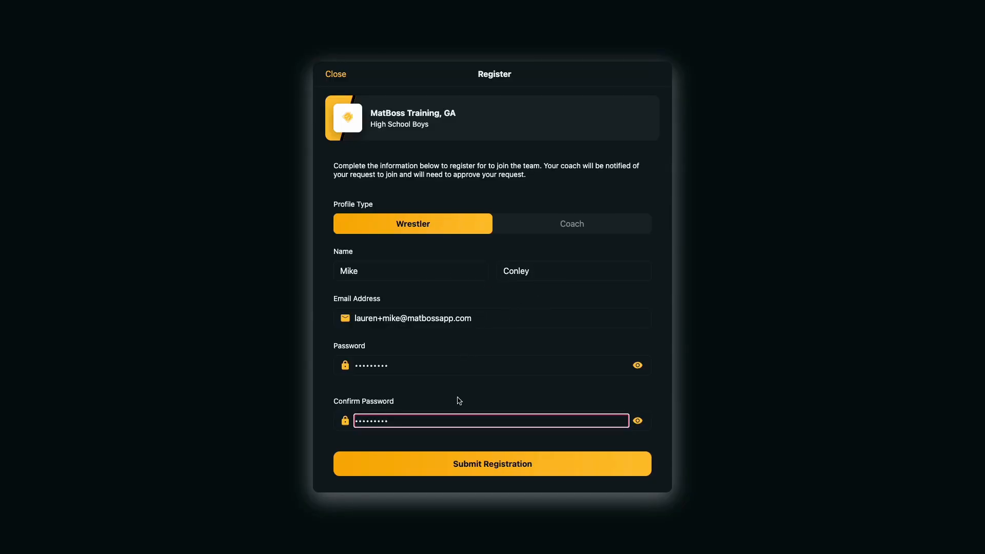
mouse_move(474, 464)
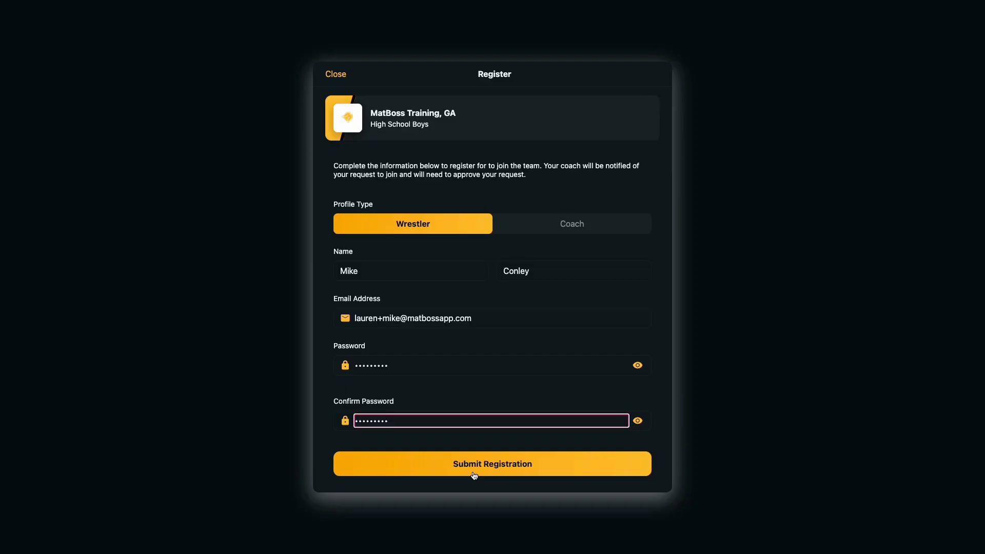
left_click(492, 464)
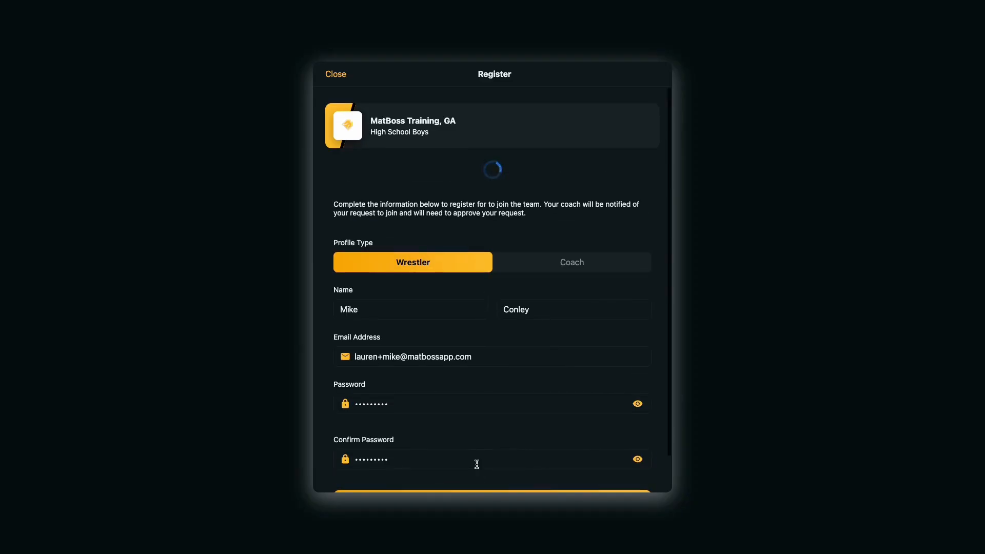
left_click(491, 496)
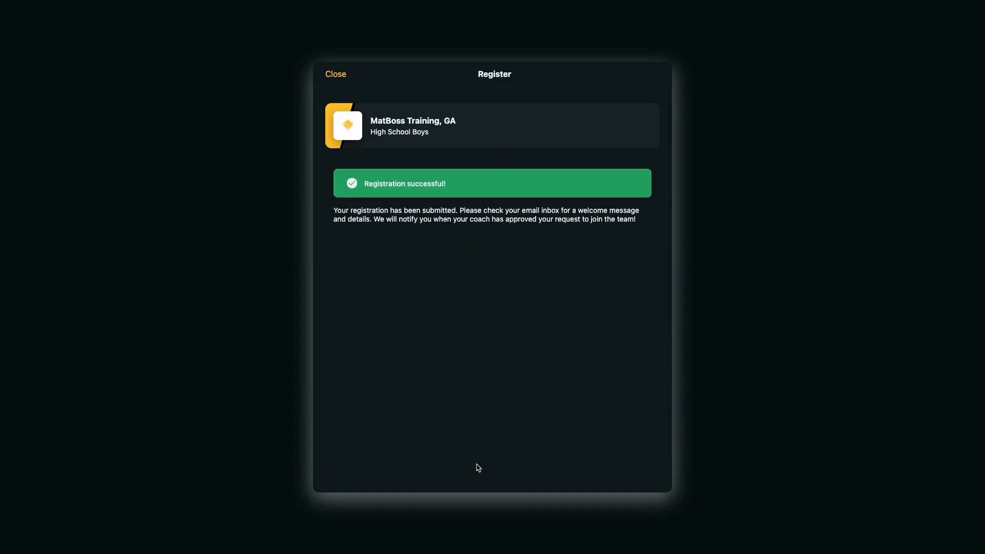
left_click(336, 74)
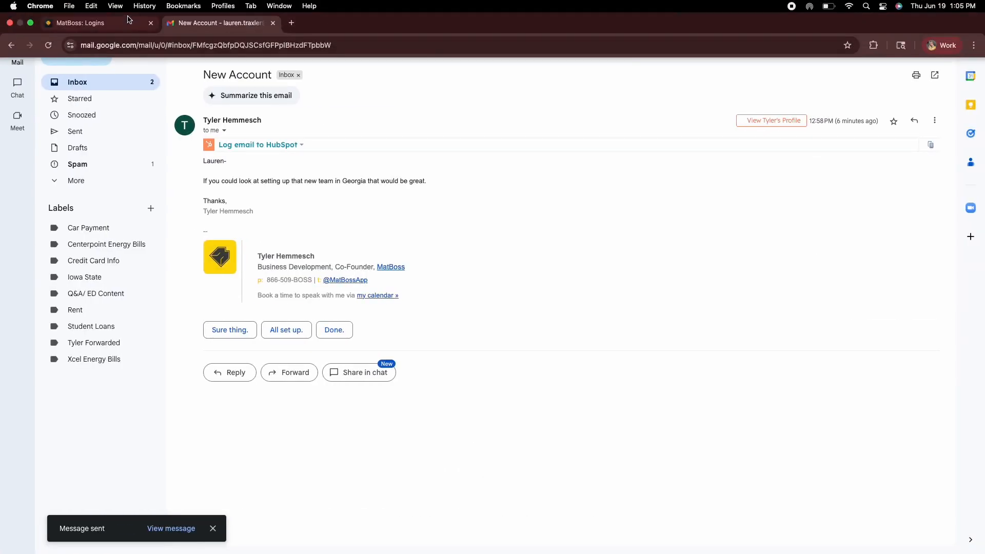
left_click(78, 22)
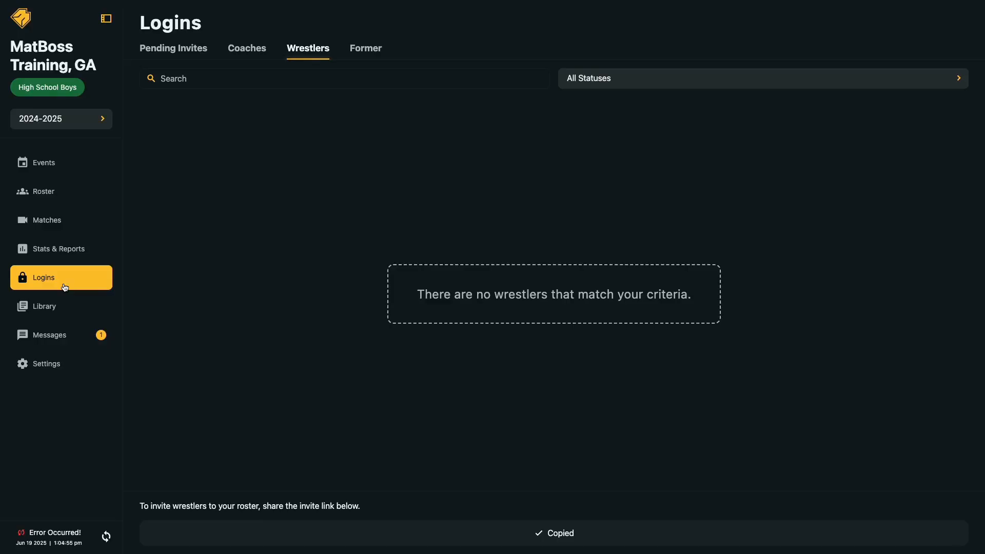
left_click(173, 48)
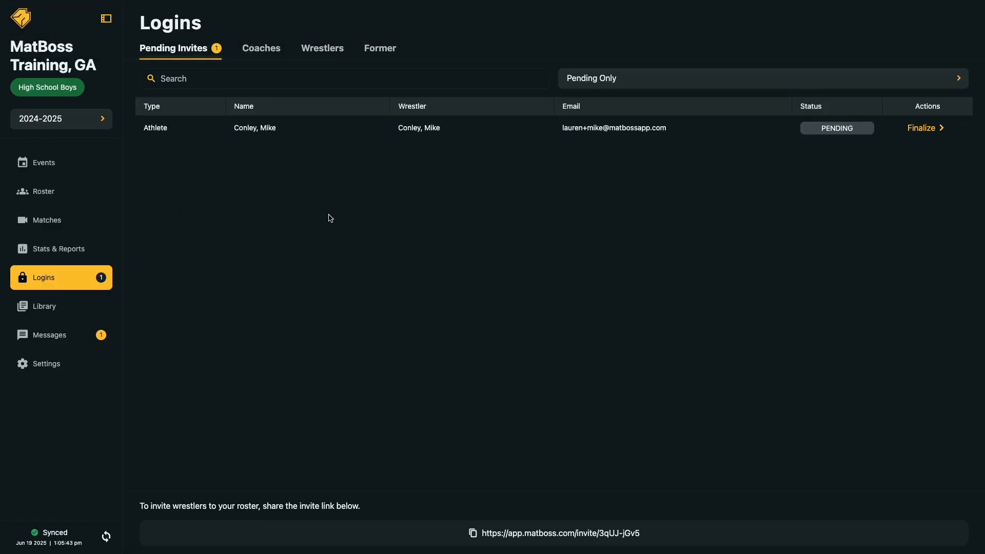
mouse_move(756, 165)
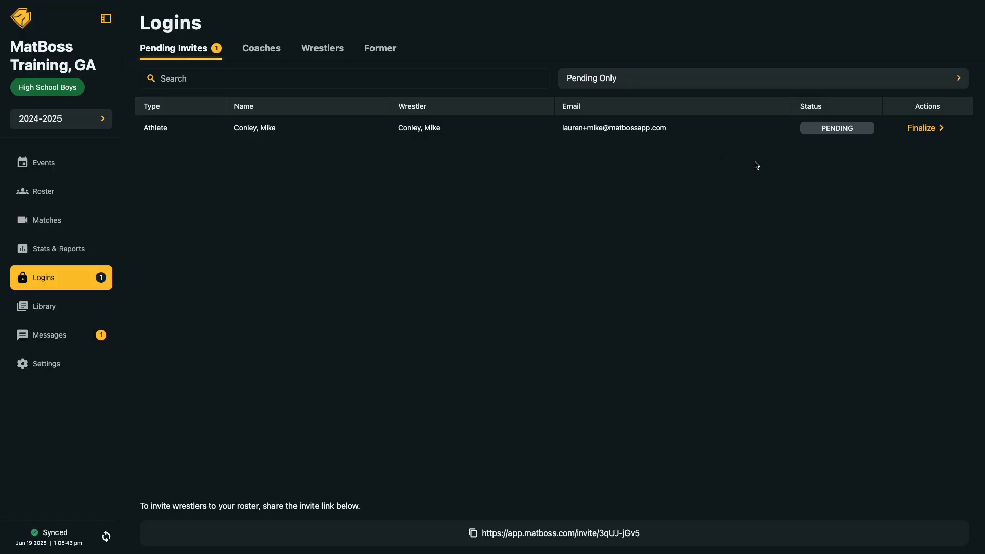
mouse_move(933, 130)
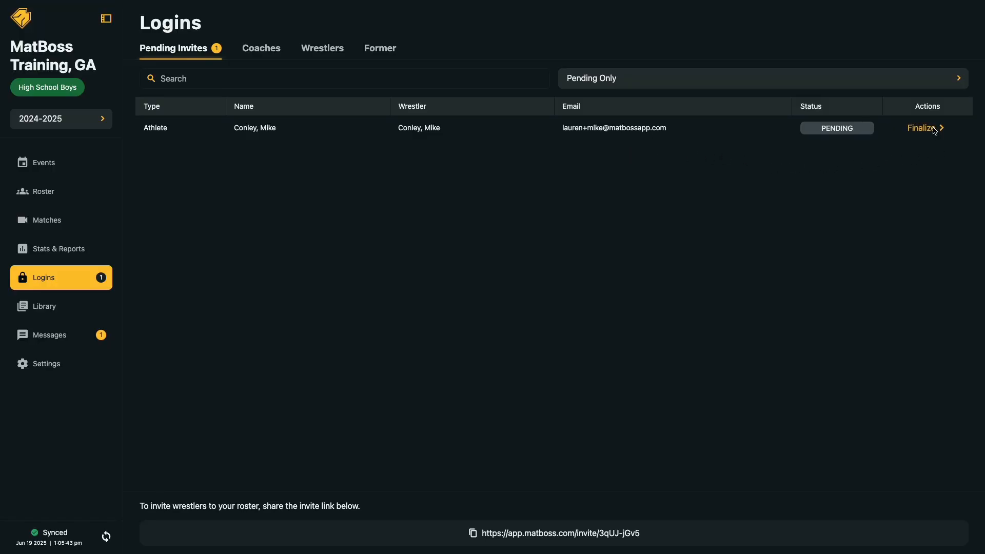
left_click(923, 129)
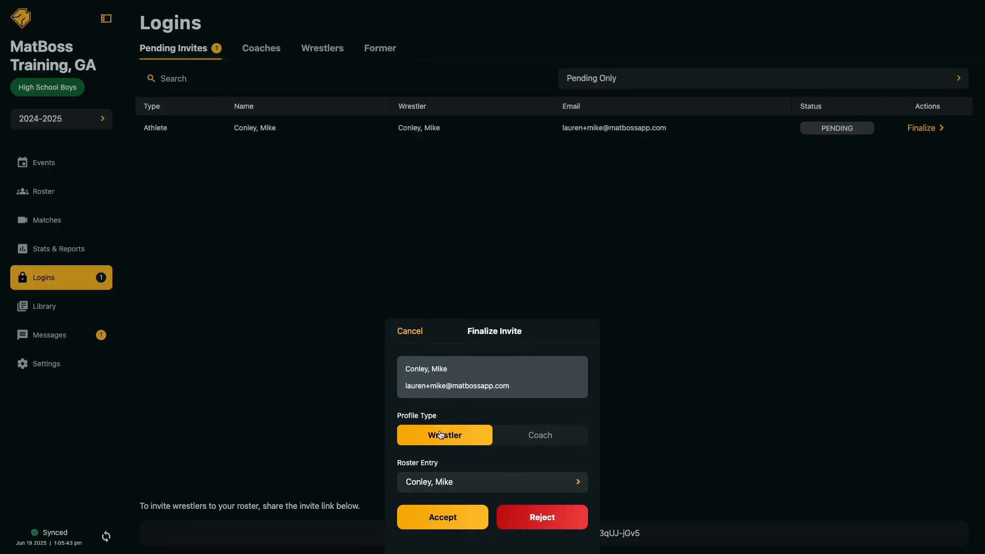
mouse_move(460, 490)
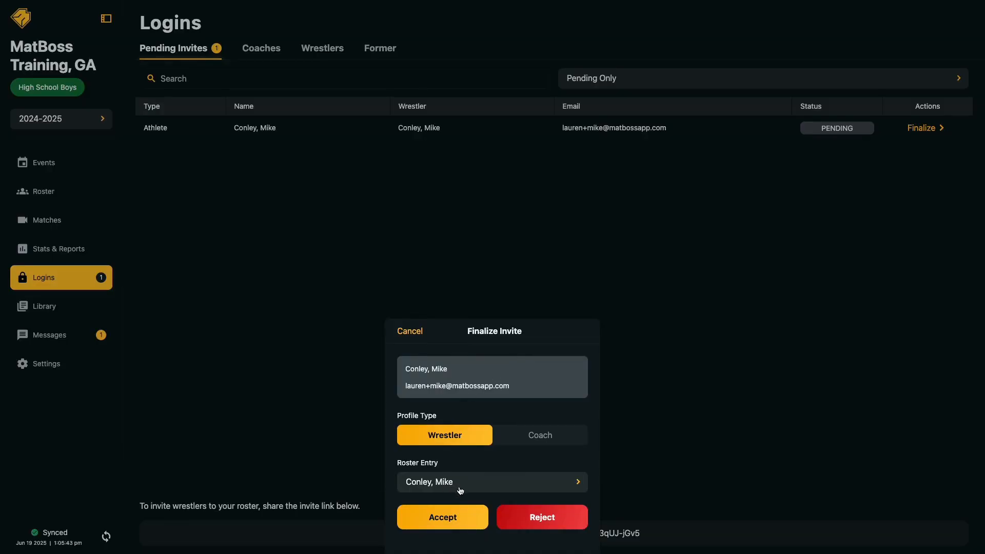
mouse_move(442, 517)
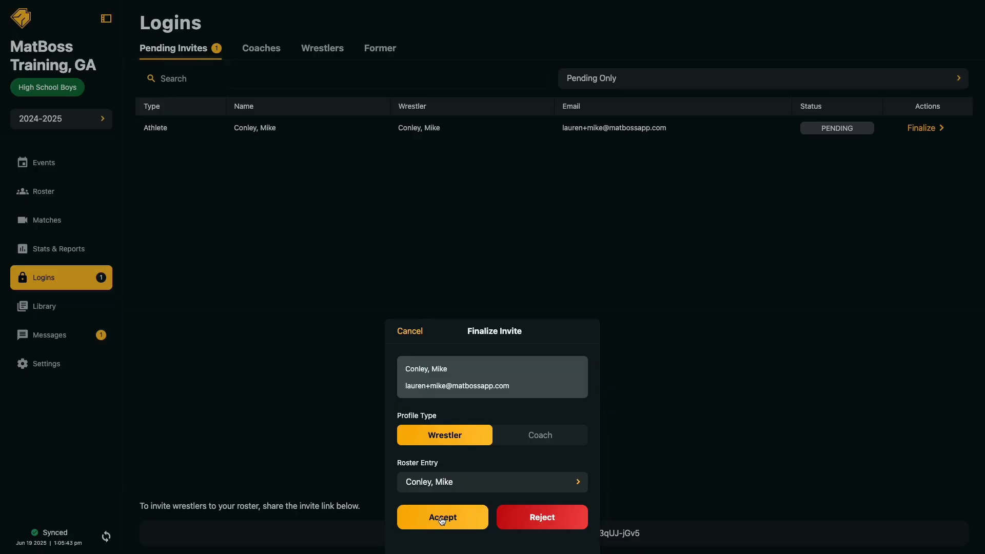
left_click(442, 517)
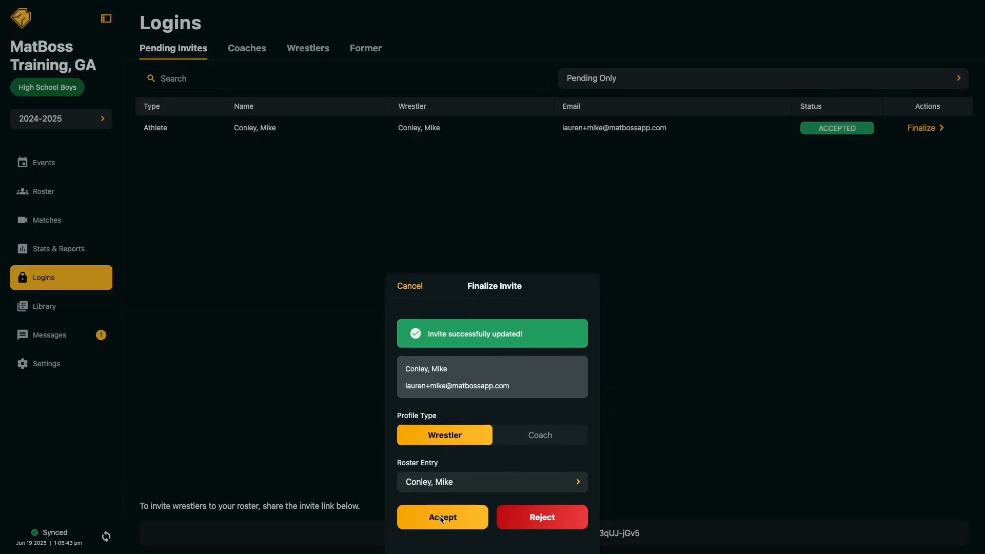
left_click(442, 517)
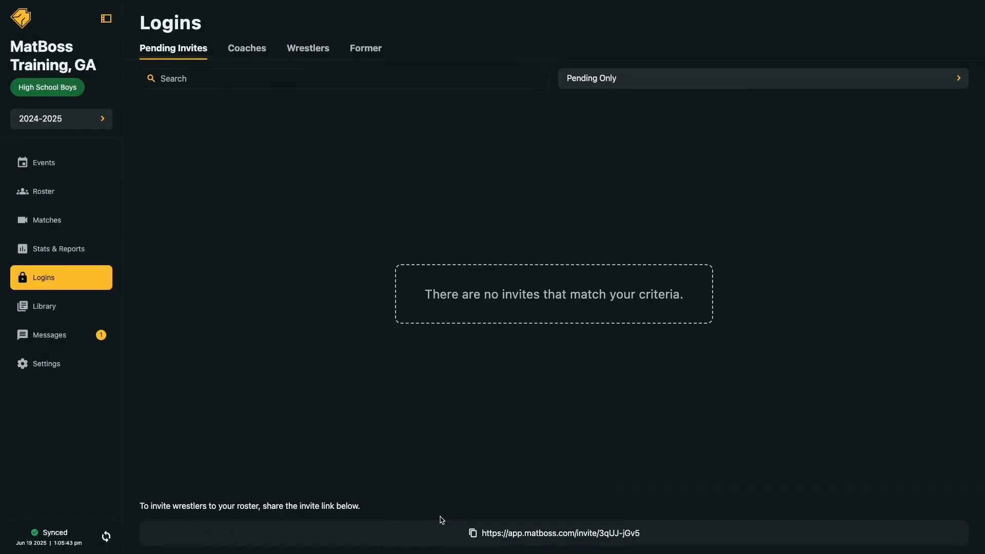
mouse_move(320, 139)
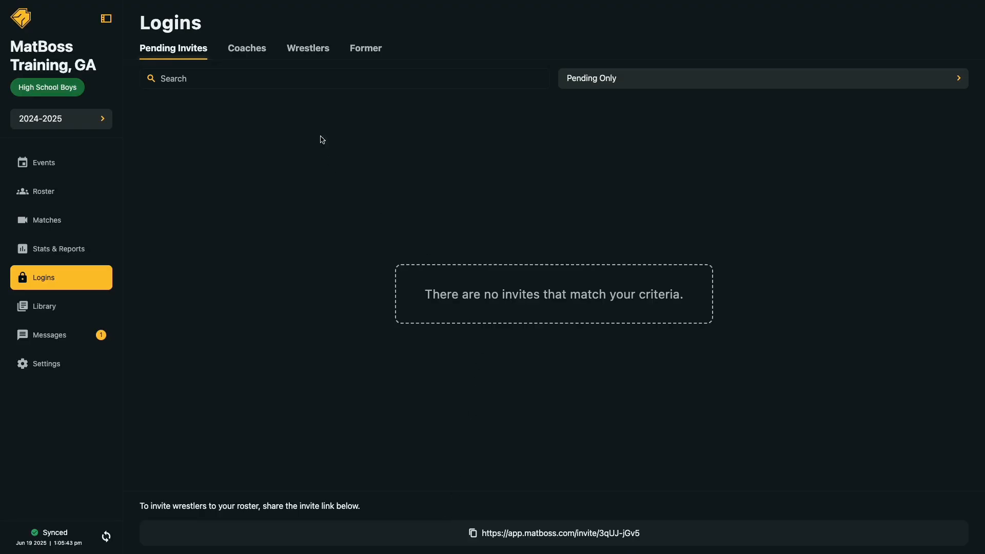
left_click(308, 48)
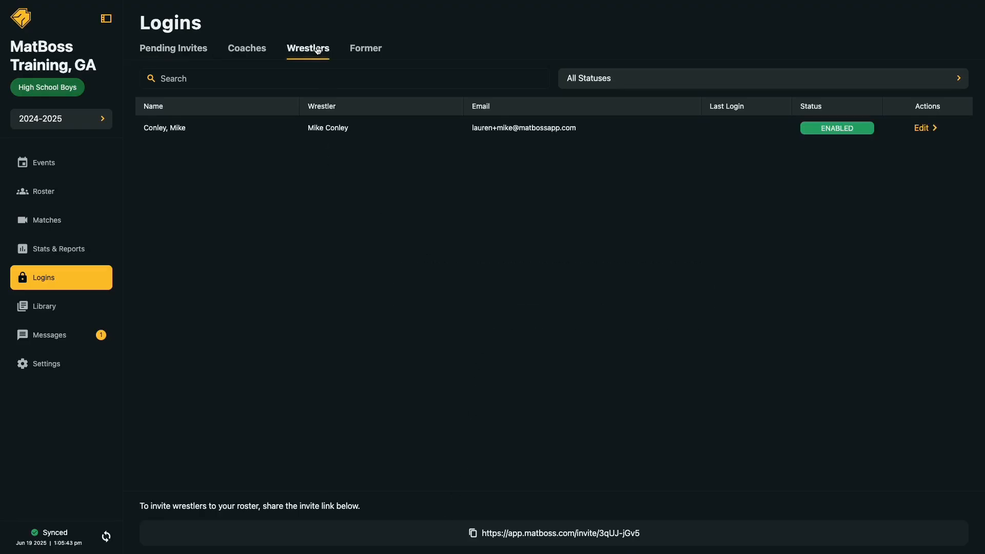
mouse_move(376, 118)
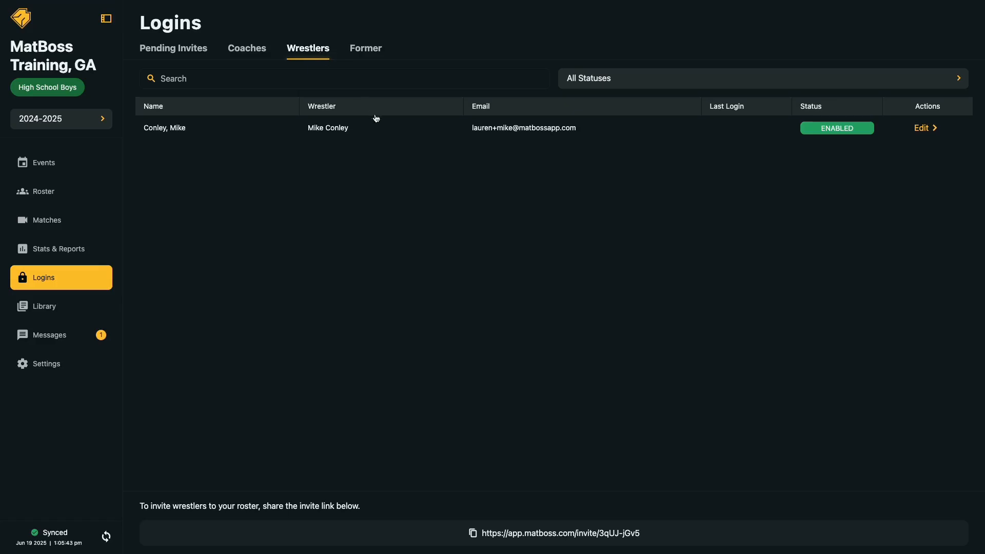
mouse_move(719, 170)
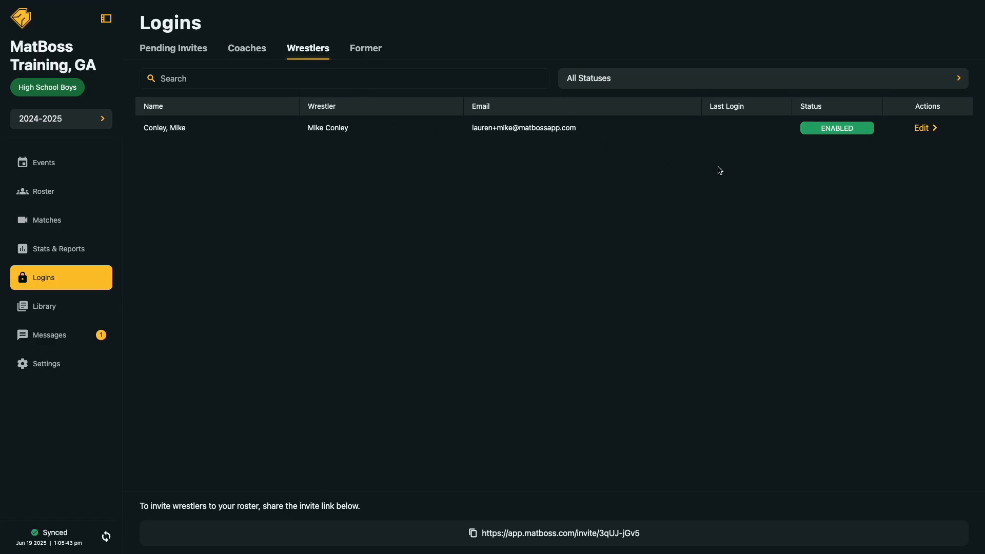
mouse_move(909, 148)
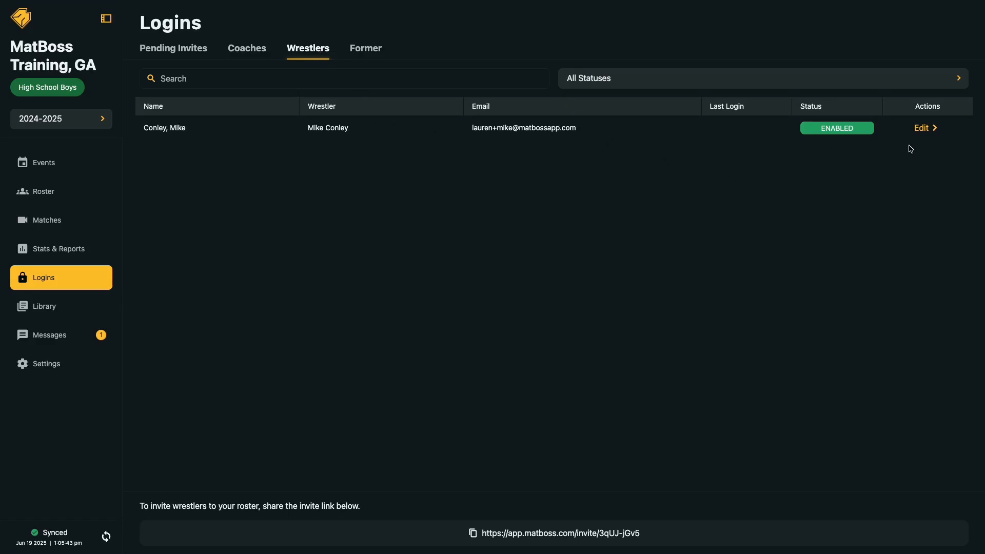